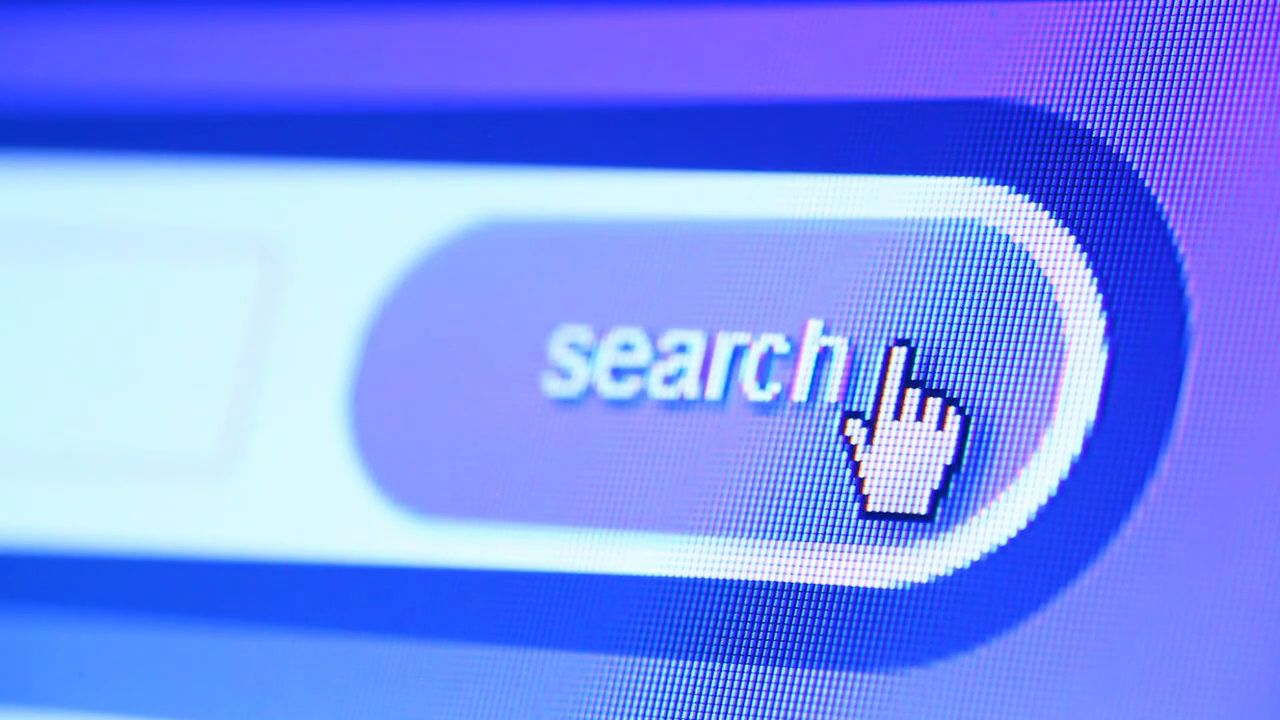
pyautogui.moveTo(840, 460)
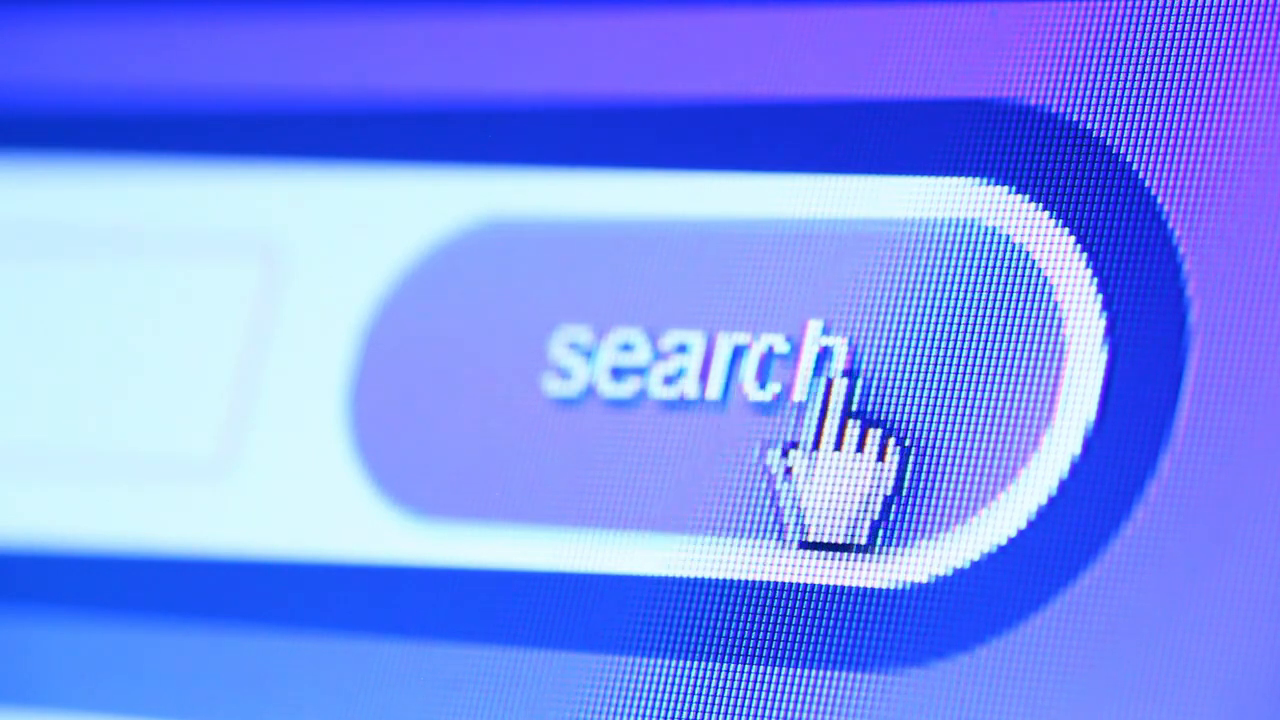
pyautogui.moveTo(696, 480)
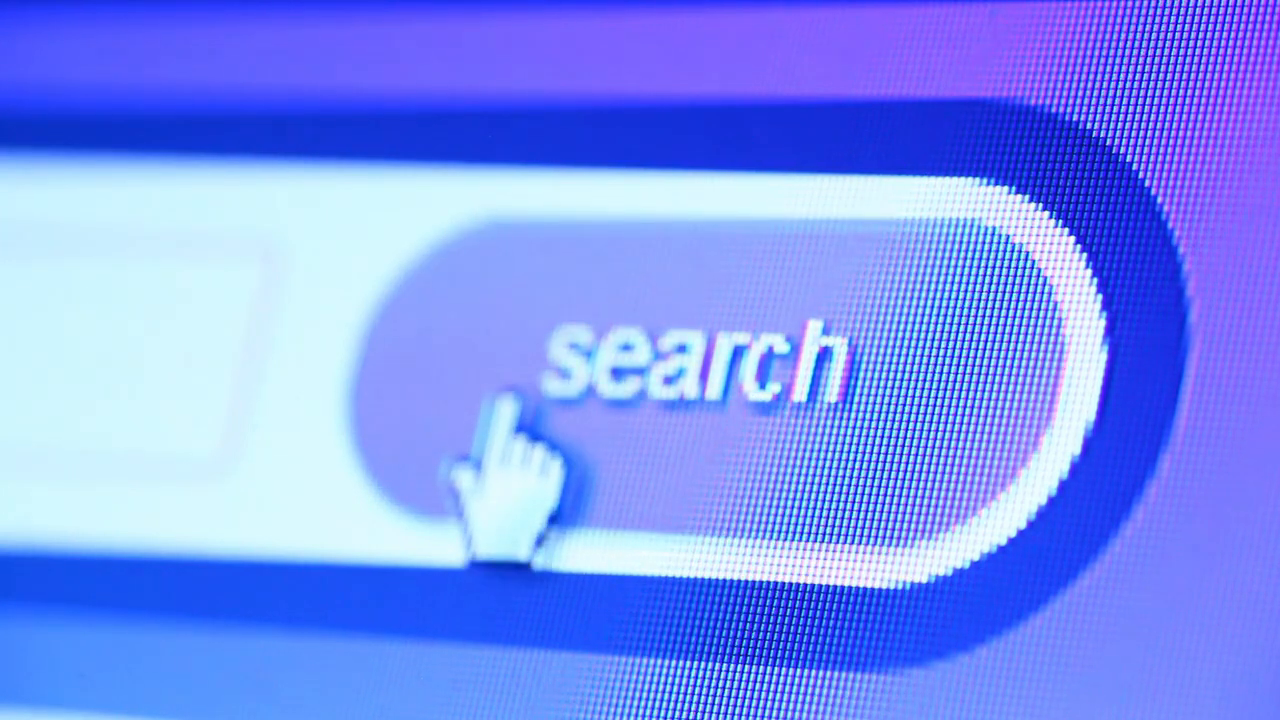
pyautogui.moveTo(910, 410)
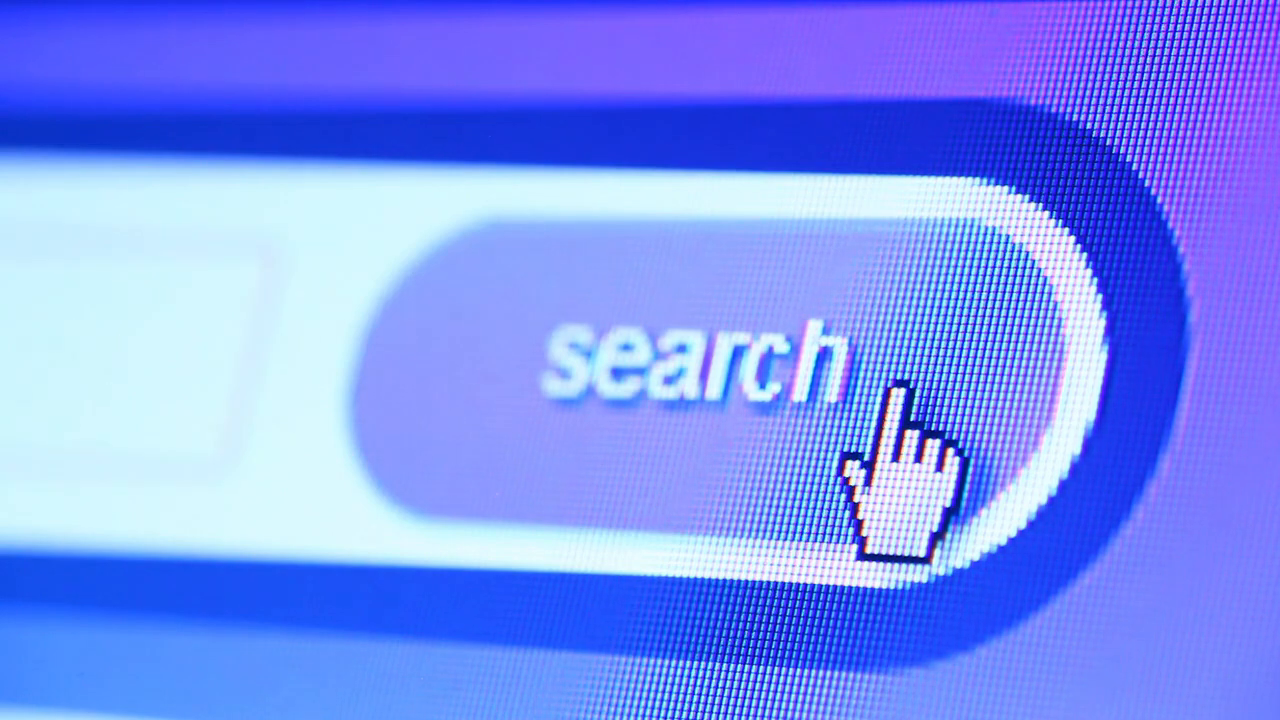
pyautogui.moveTo(900, 480)
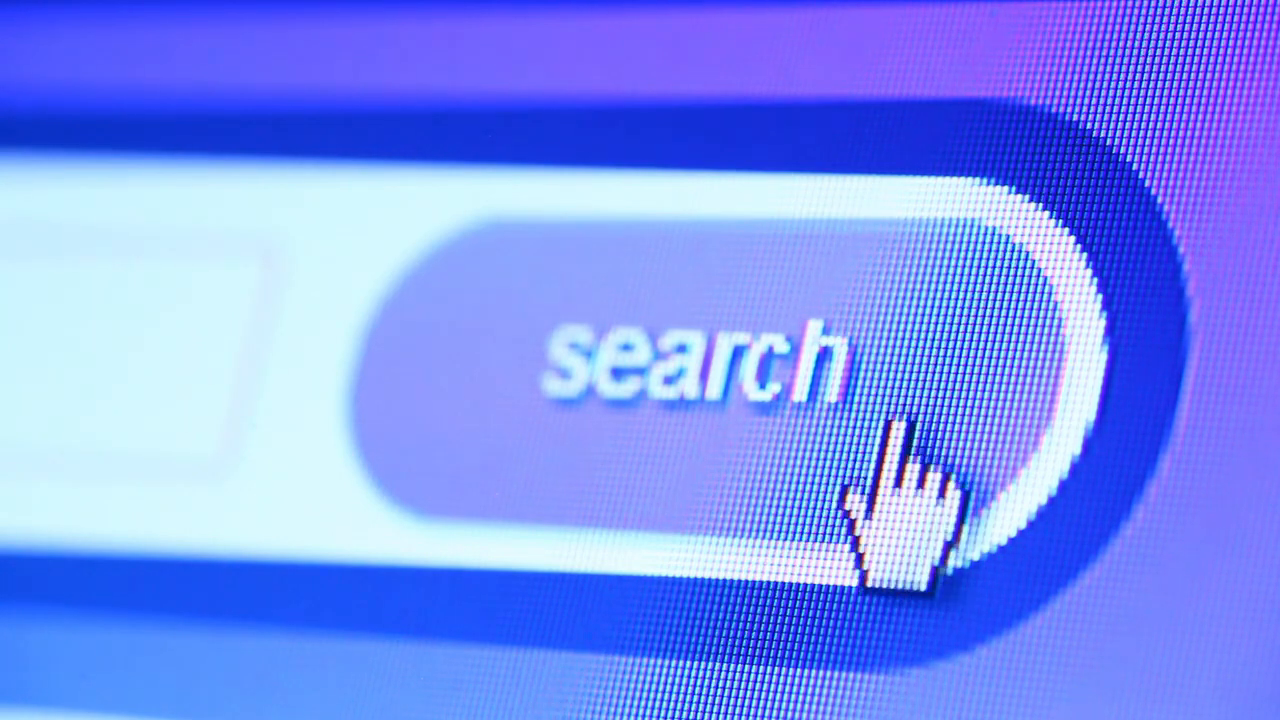
pyautogui.moveTo(944, 370)
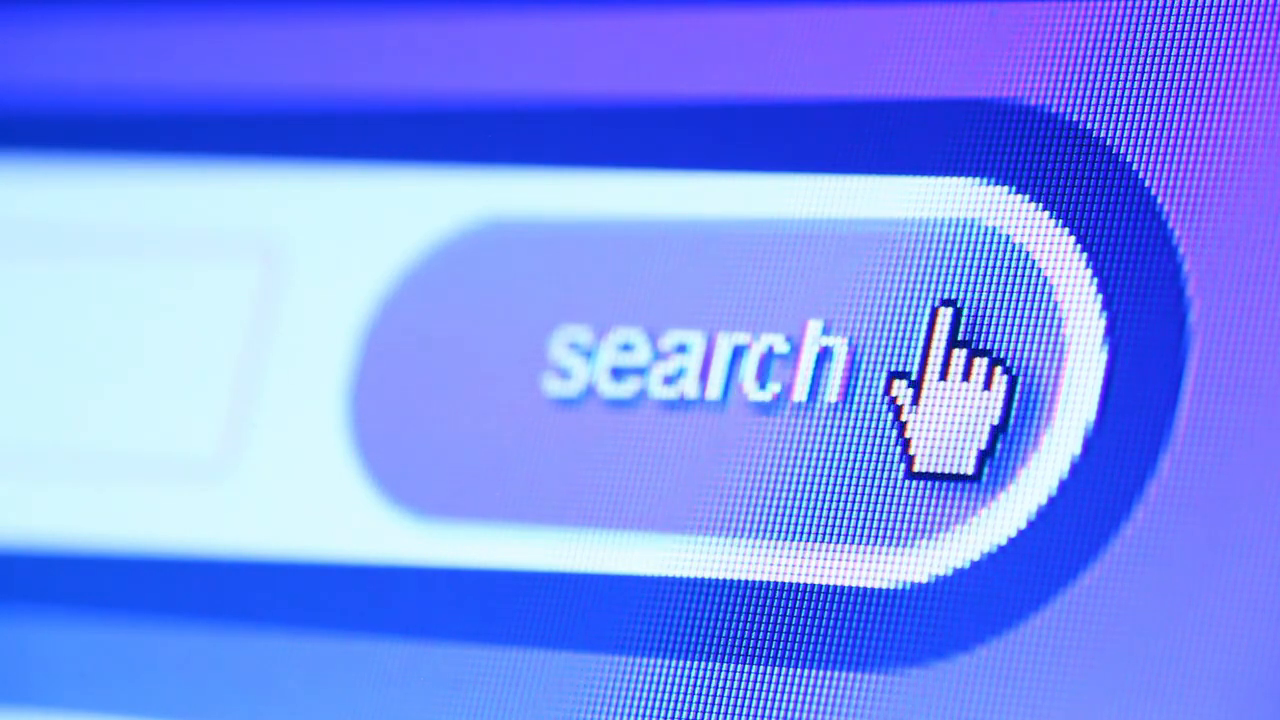
pyautogui.moveTo(570, 470)
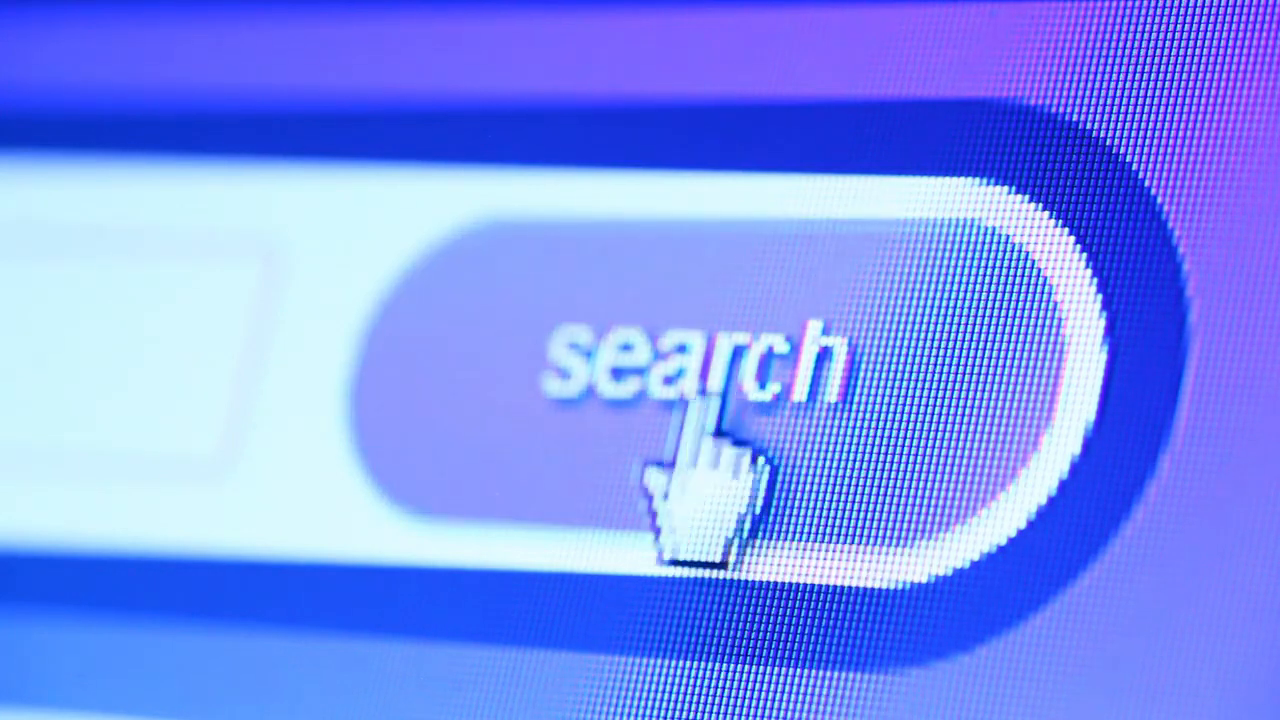
pyautogui.moveTo(950, 450)
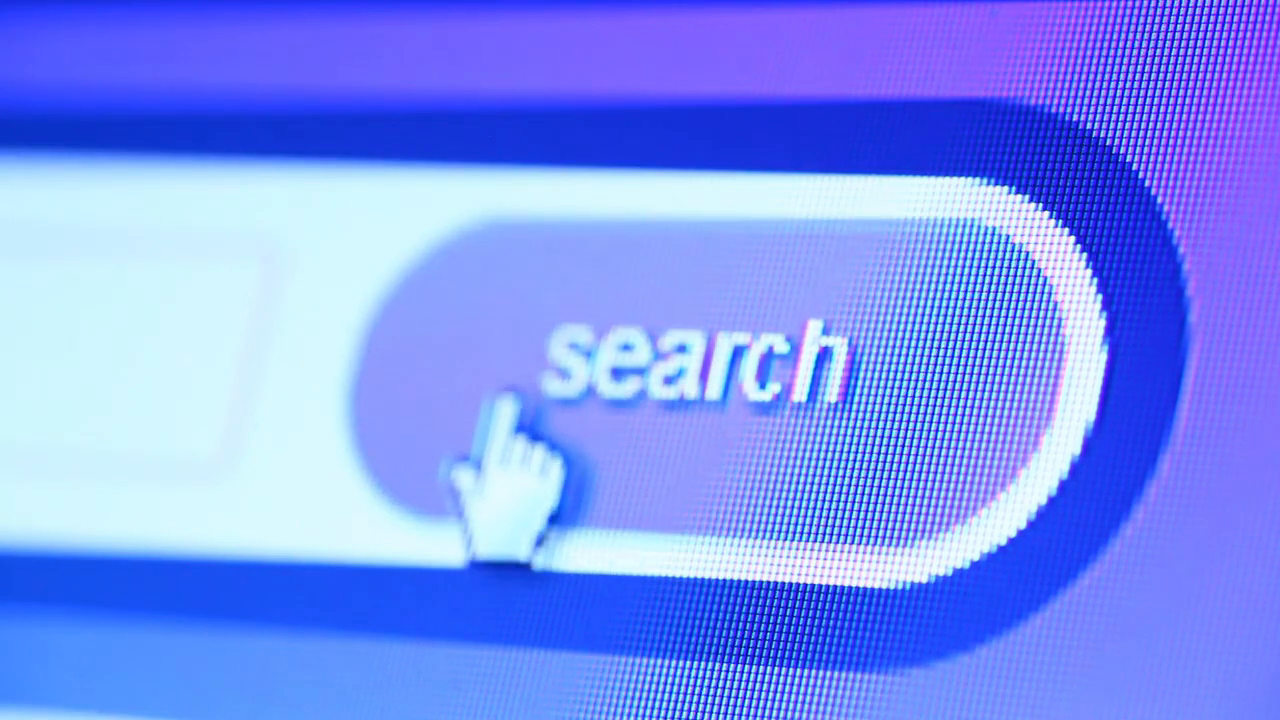
pyautogui.moveTo(900, 420)
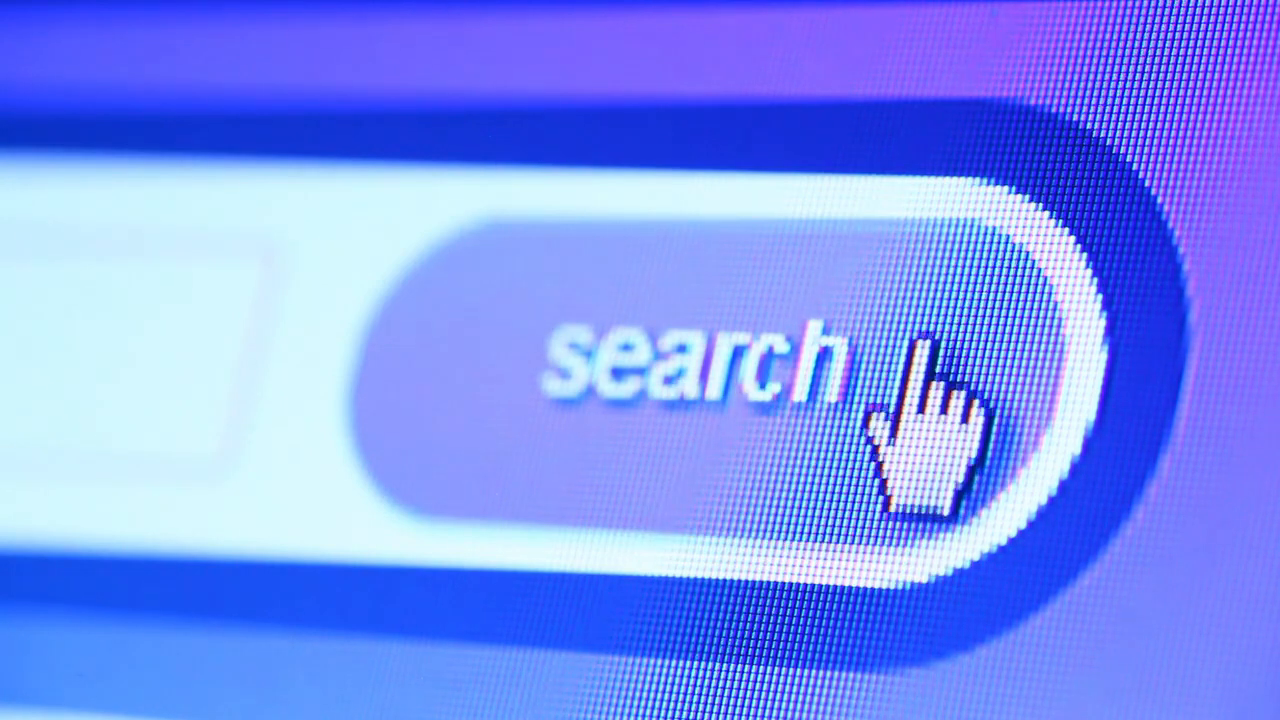
pyautogui.moveTo(544, 470)
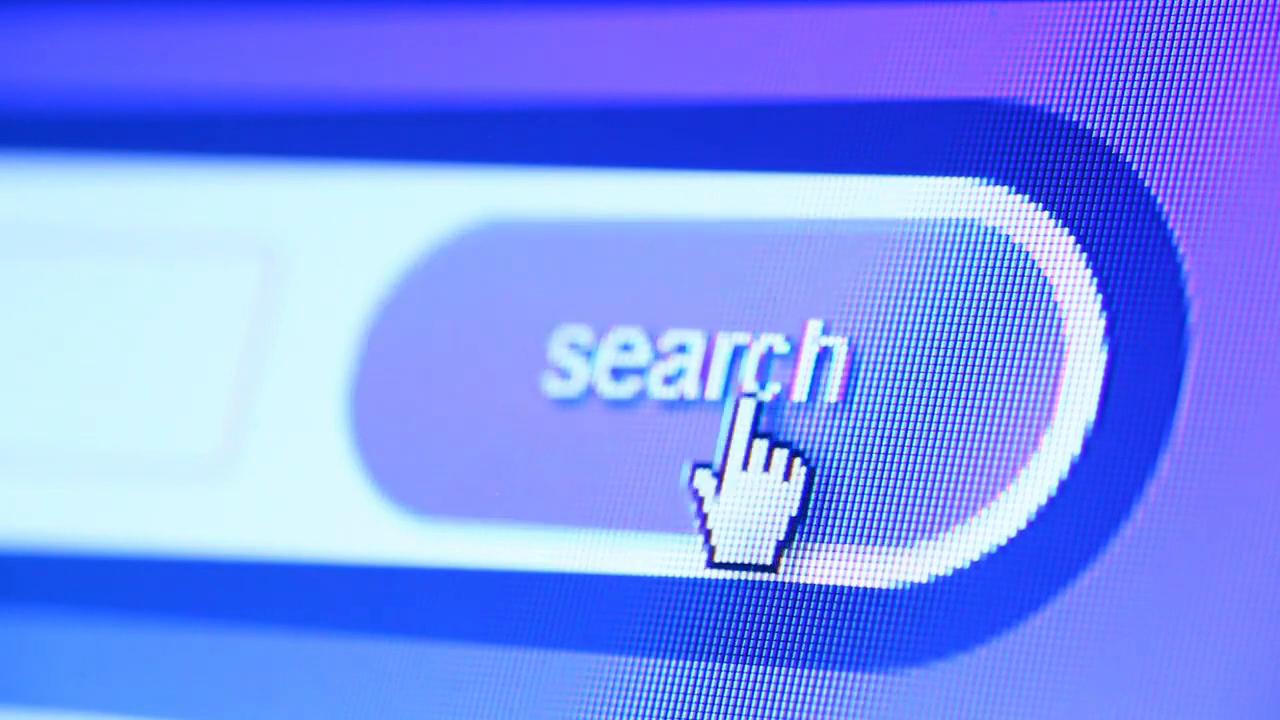
pyautogui.moveTo(900, 500)
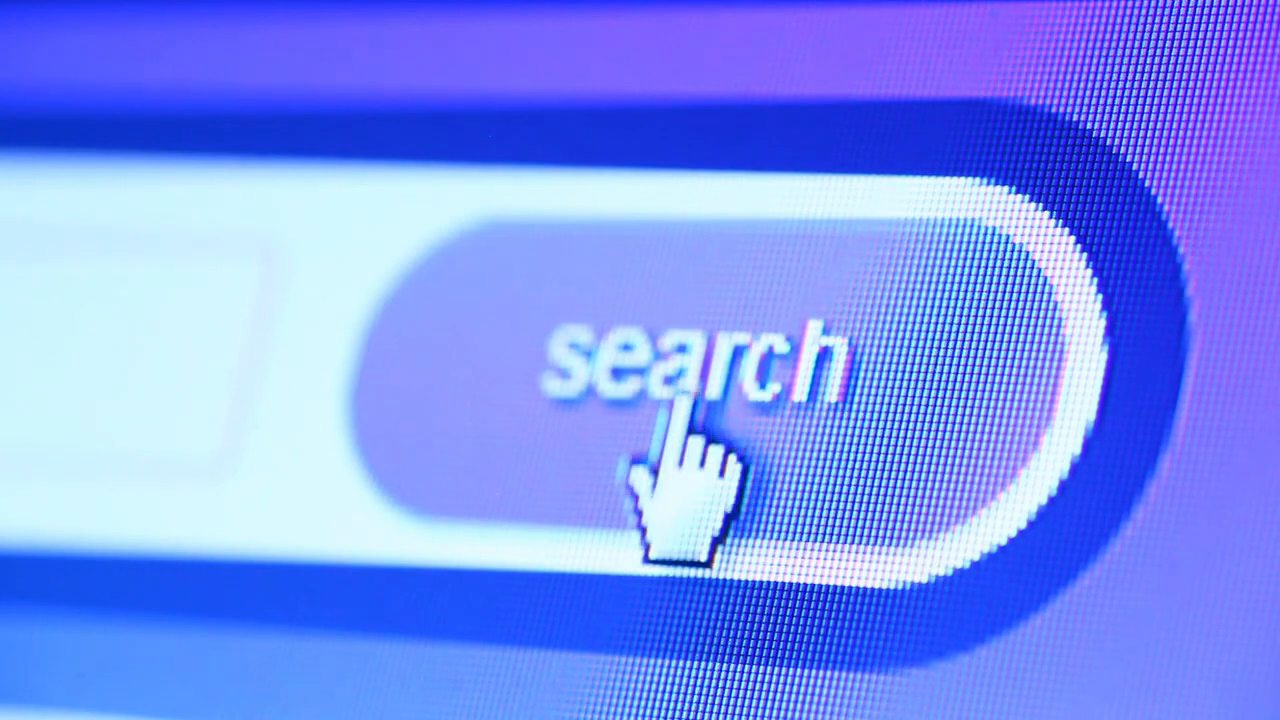
pyautogui.moveTo(900, 490)
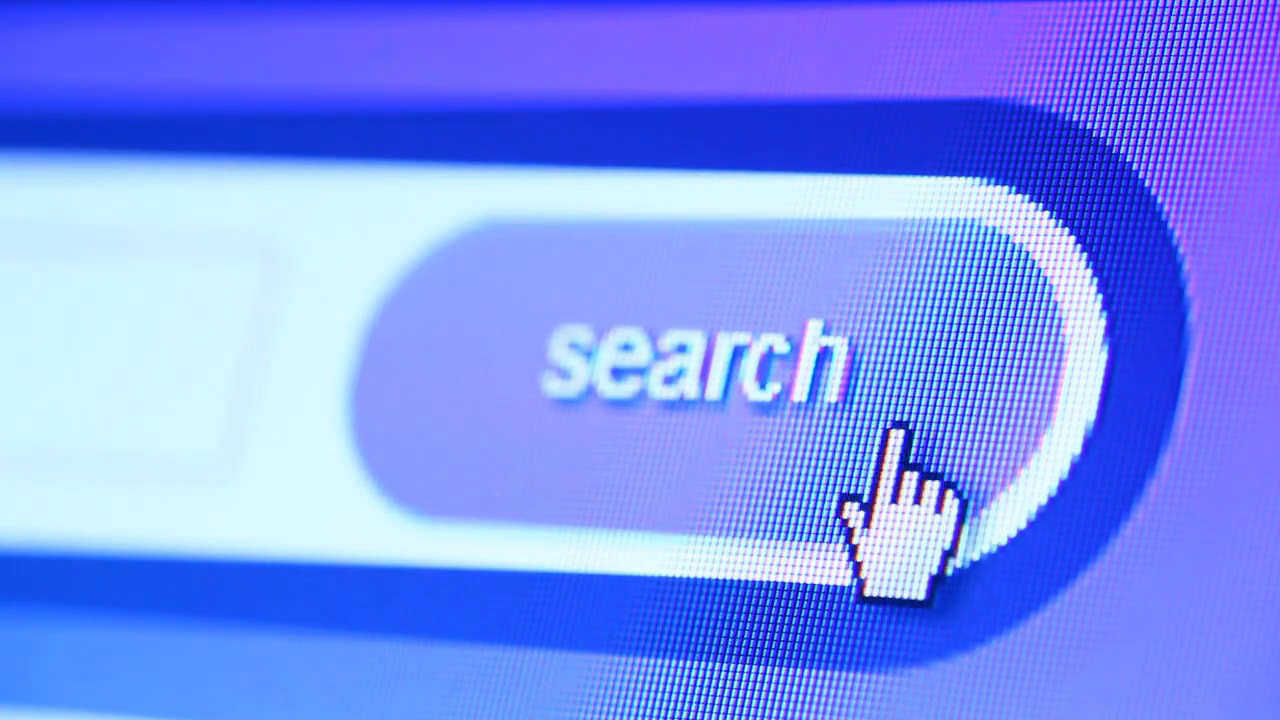
pyautogui.moveTo(800, 470)
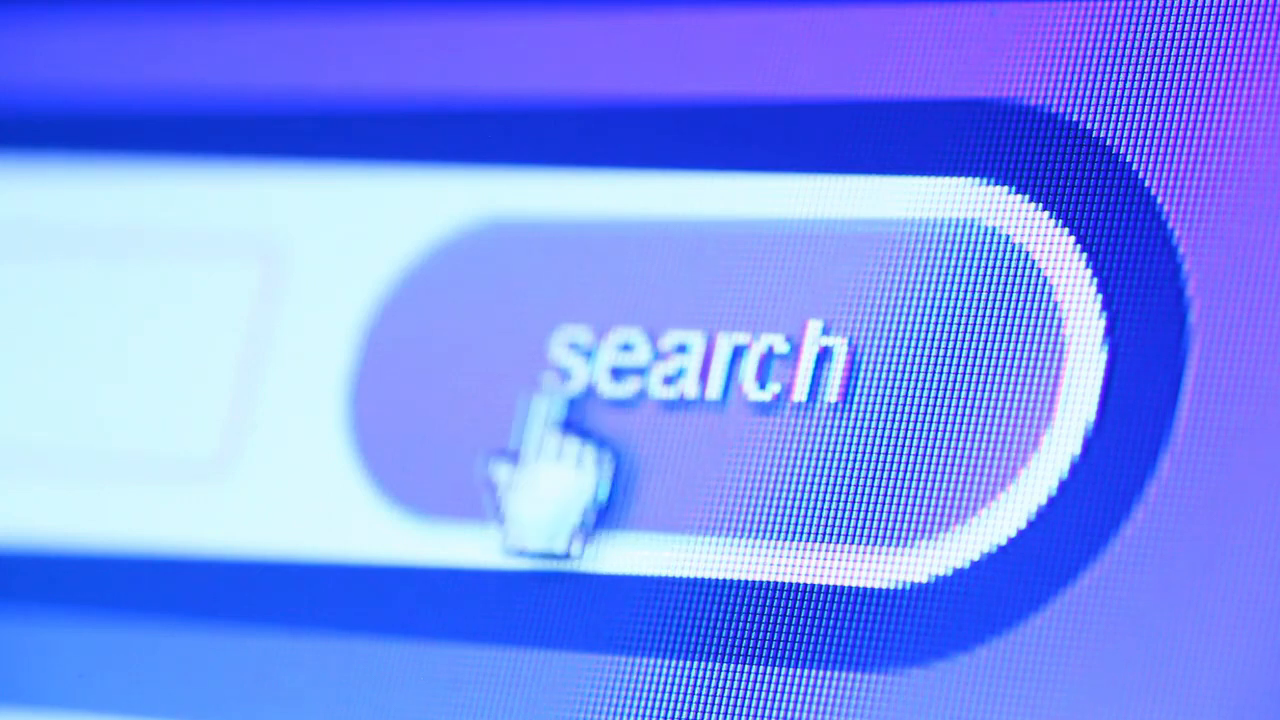
pyautogui.moveTo(910, 430)
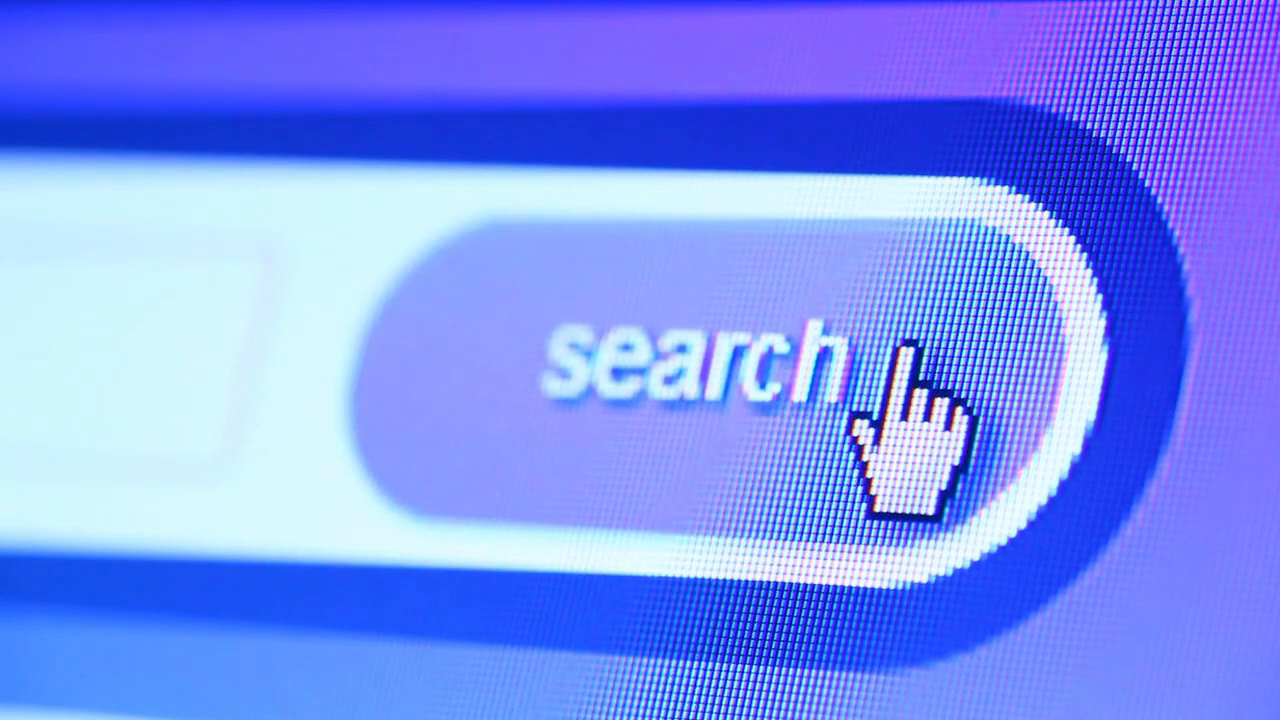
pyautogui.moveTo(510, 470)
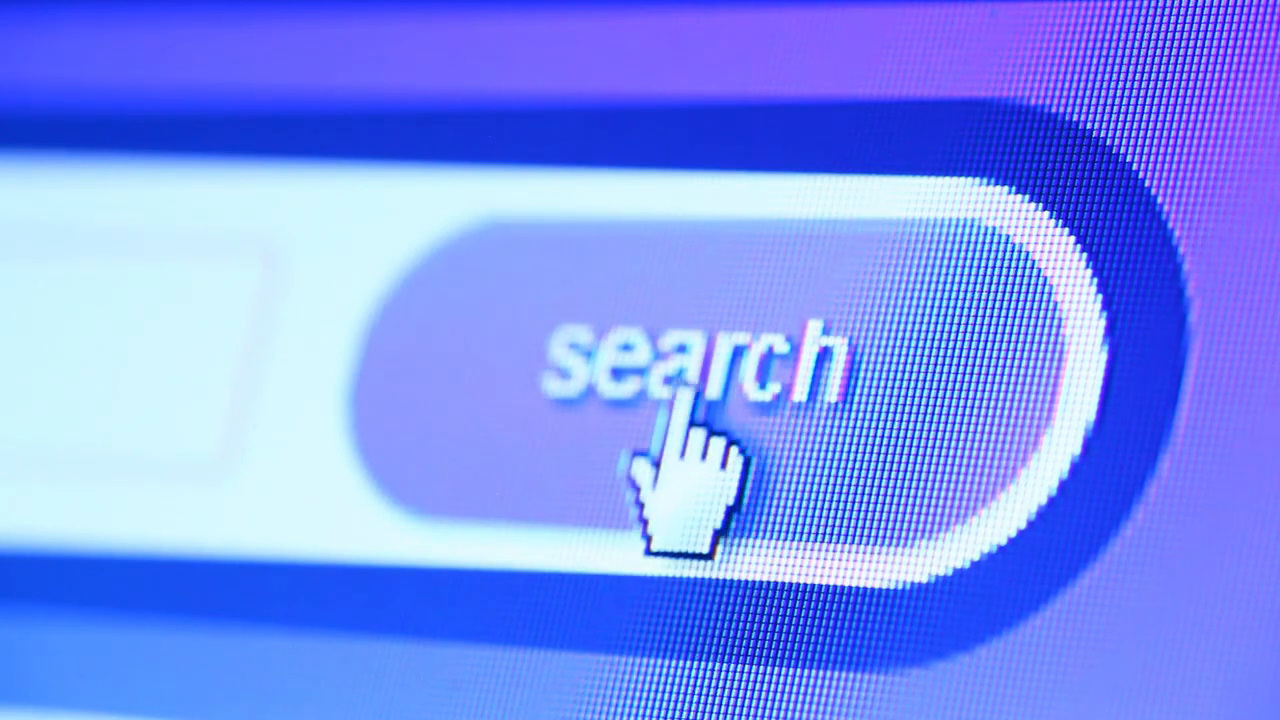
pyautogui.moveTo(904, 390)
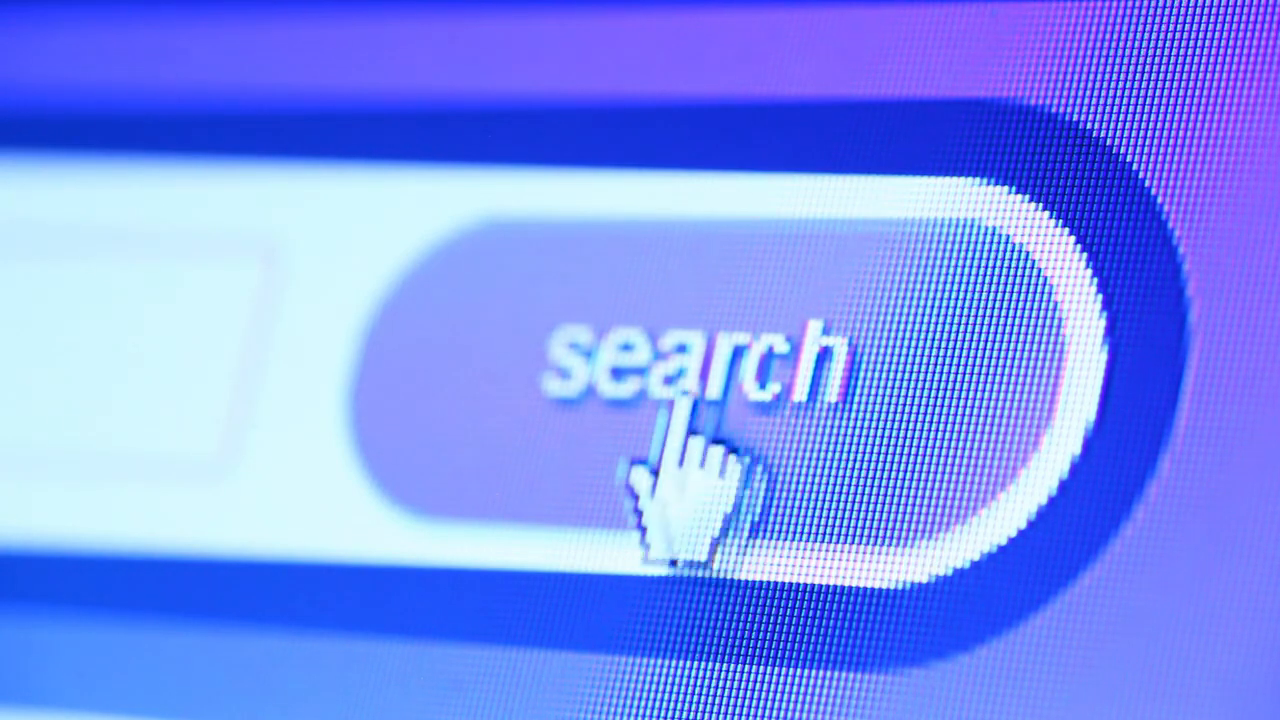
pyautogui.moveTo(936, 470)
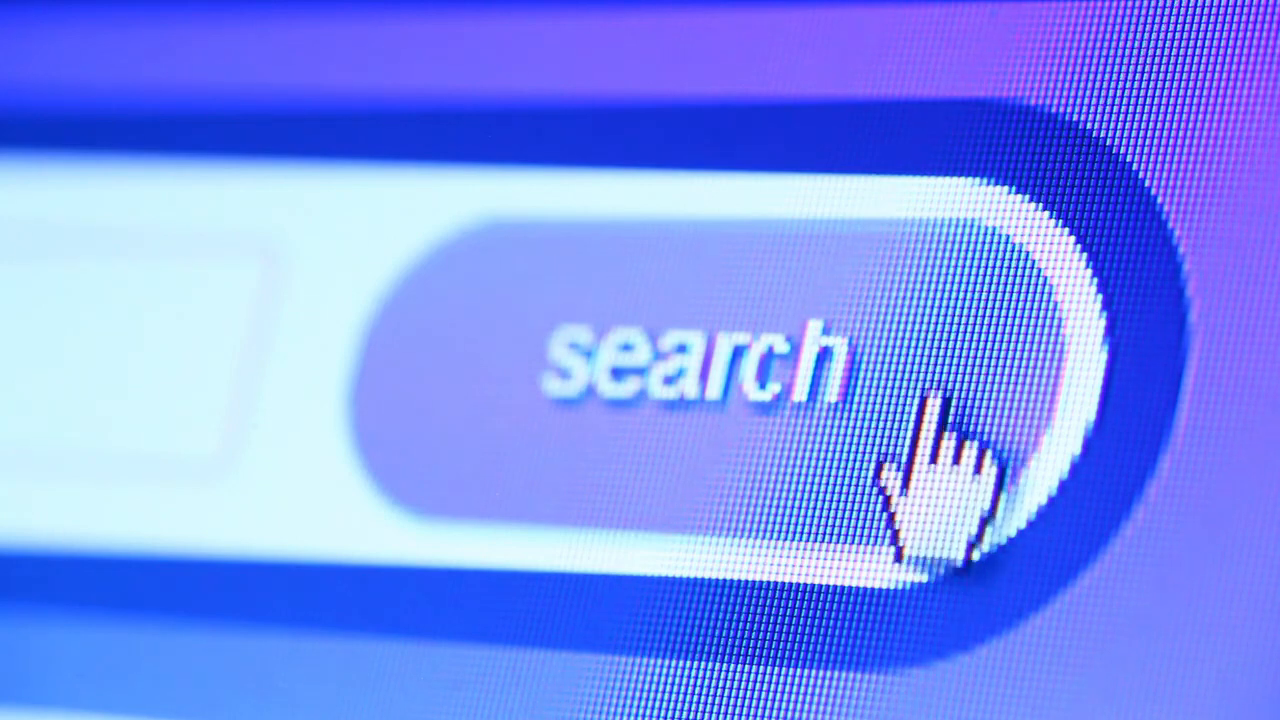
pyautogui.moveTo(740, 470)
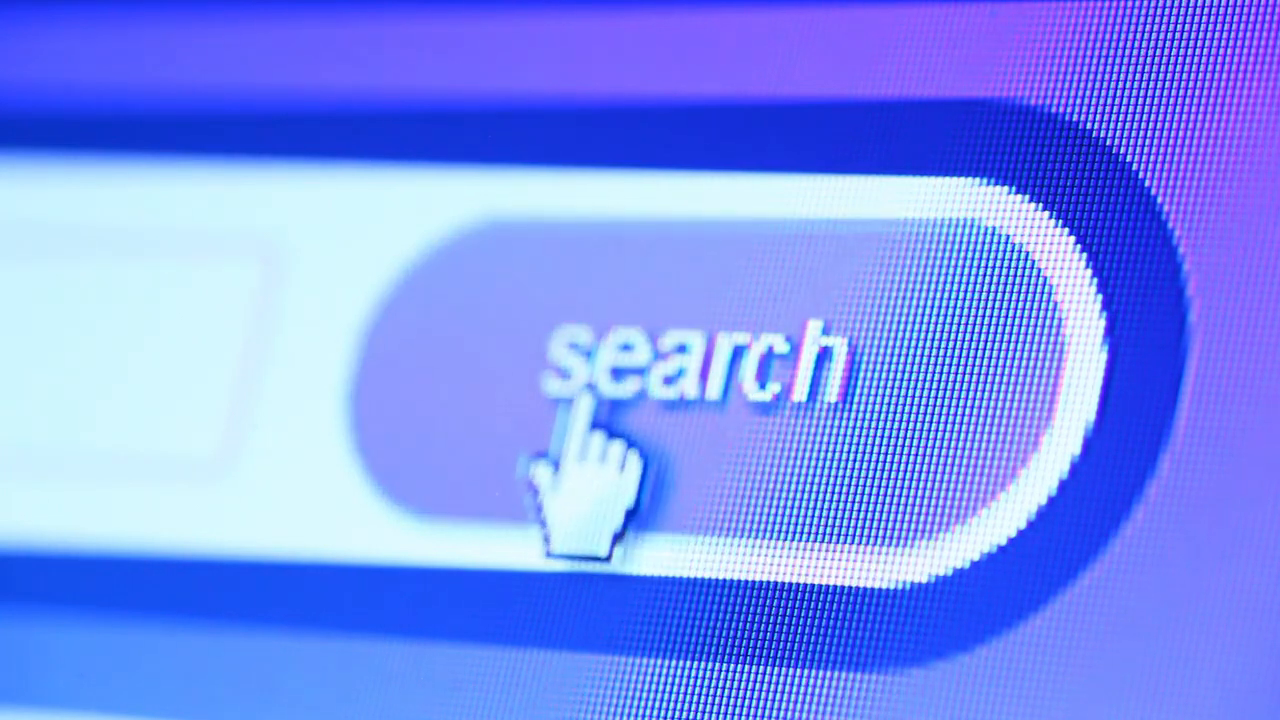
pyautogui.moveTo(930, 410)
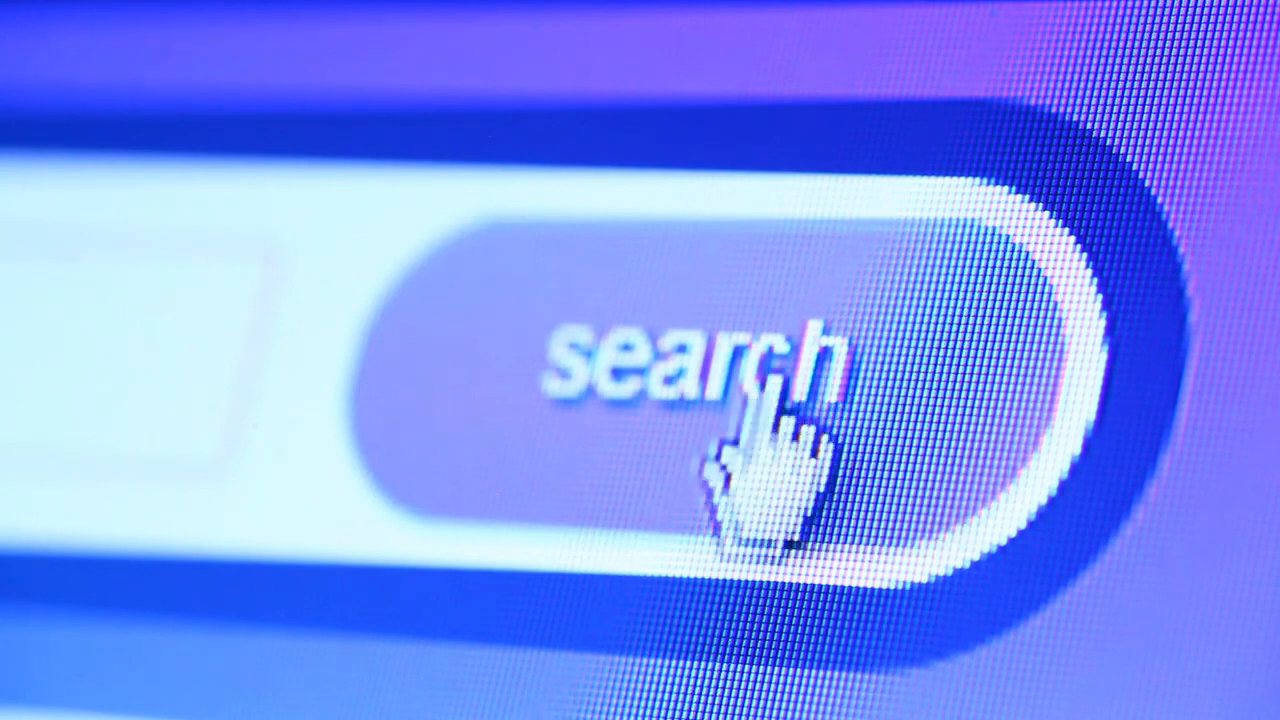
pyautogui.moveTo(890, 420)
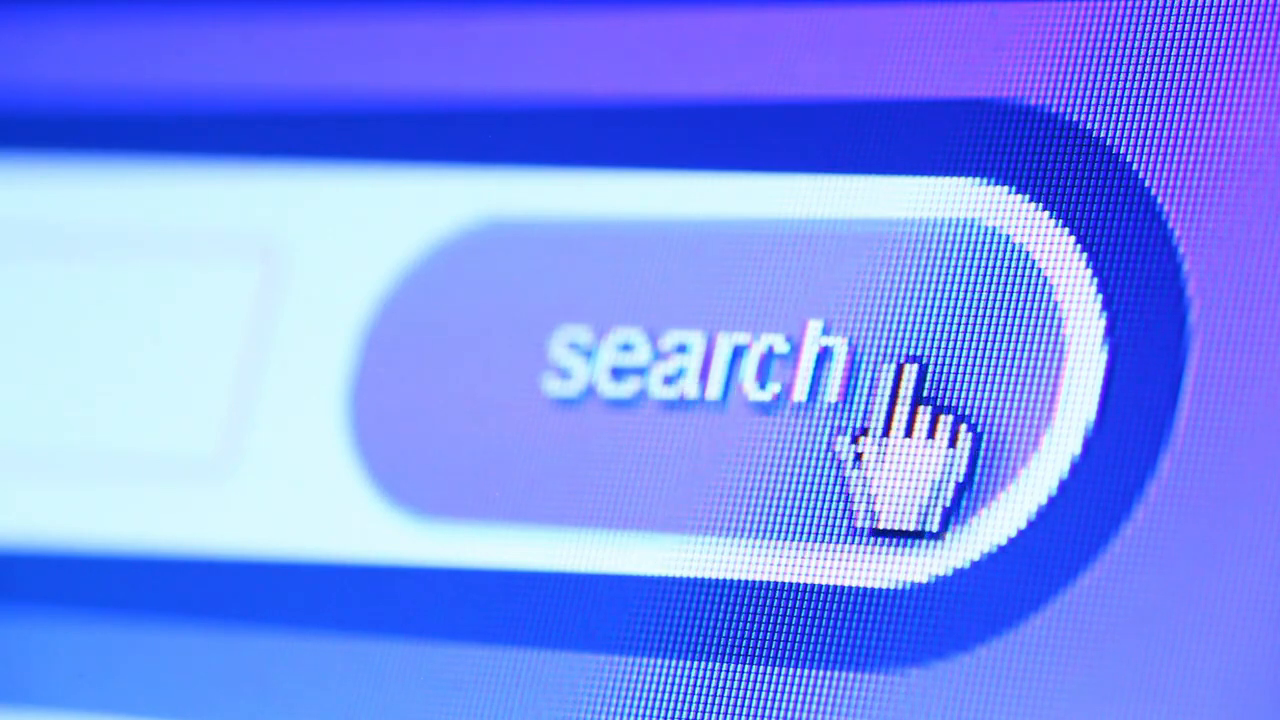
pyautogui.moveTo(600, 490)
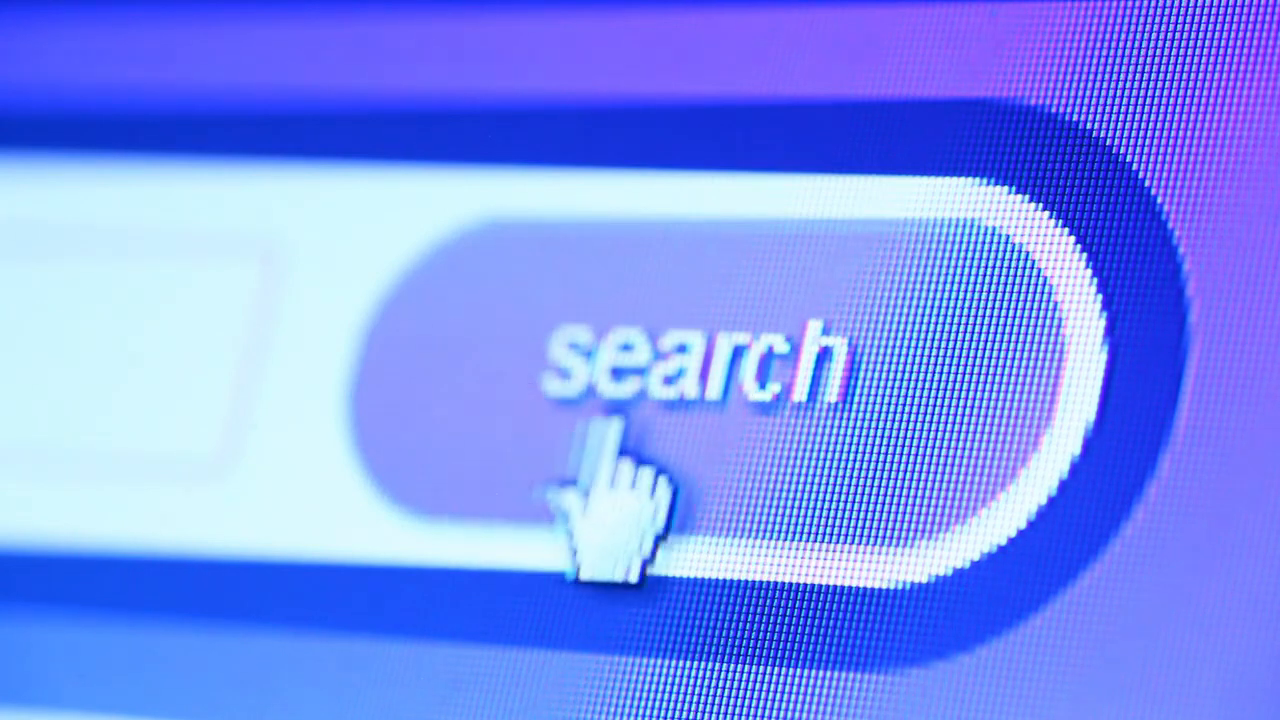
pyautogui.moveTo(896, 420)
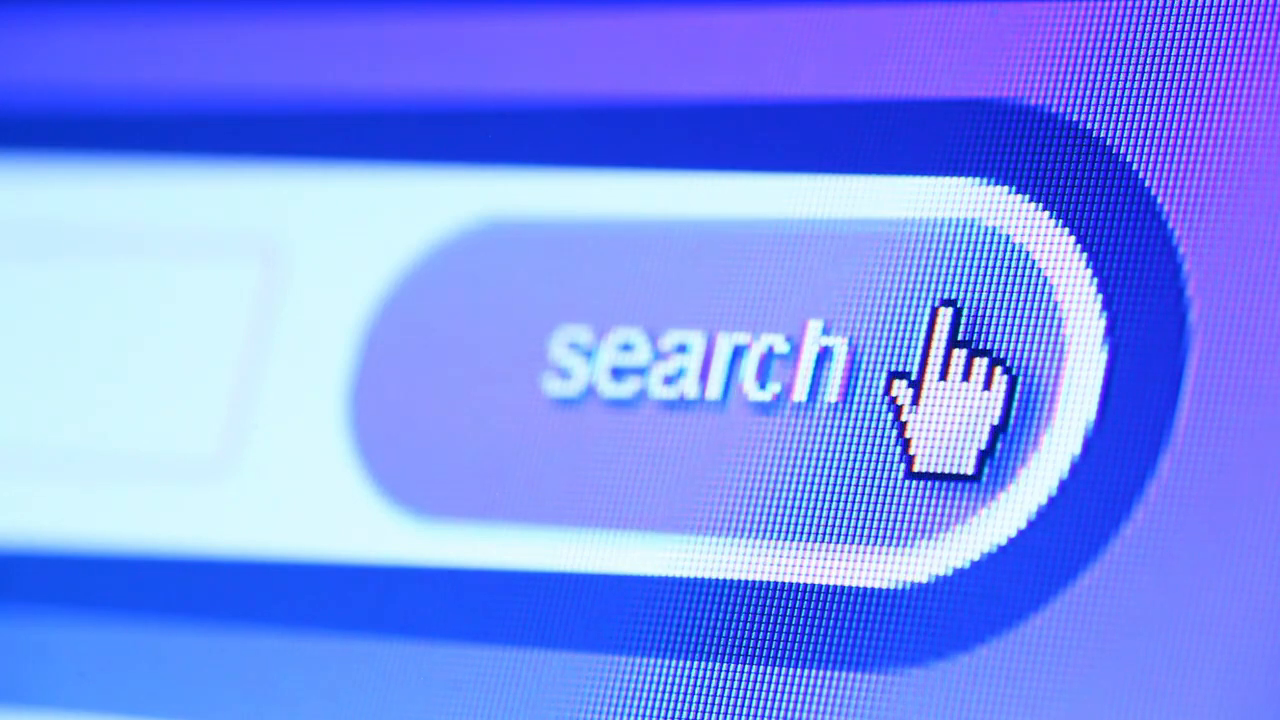
pyautogui.moveTo(600, 470)
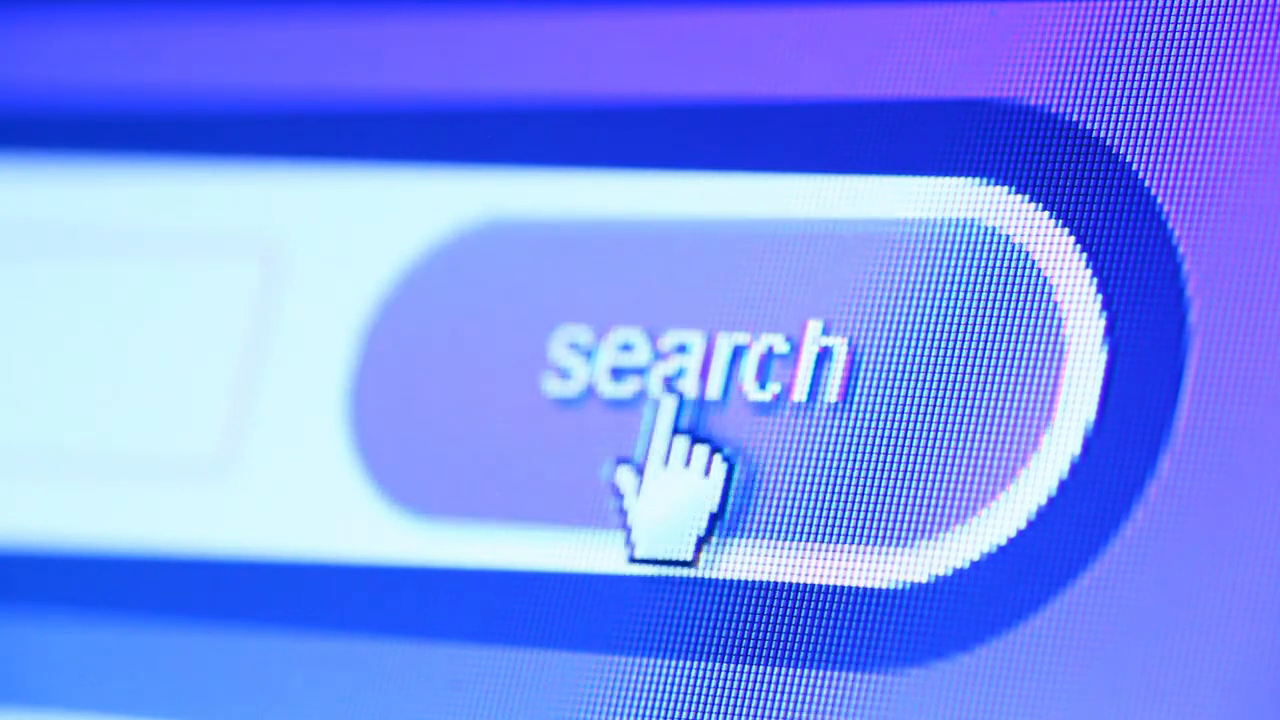
pyautogui.moveTo(950, 400)
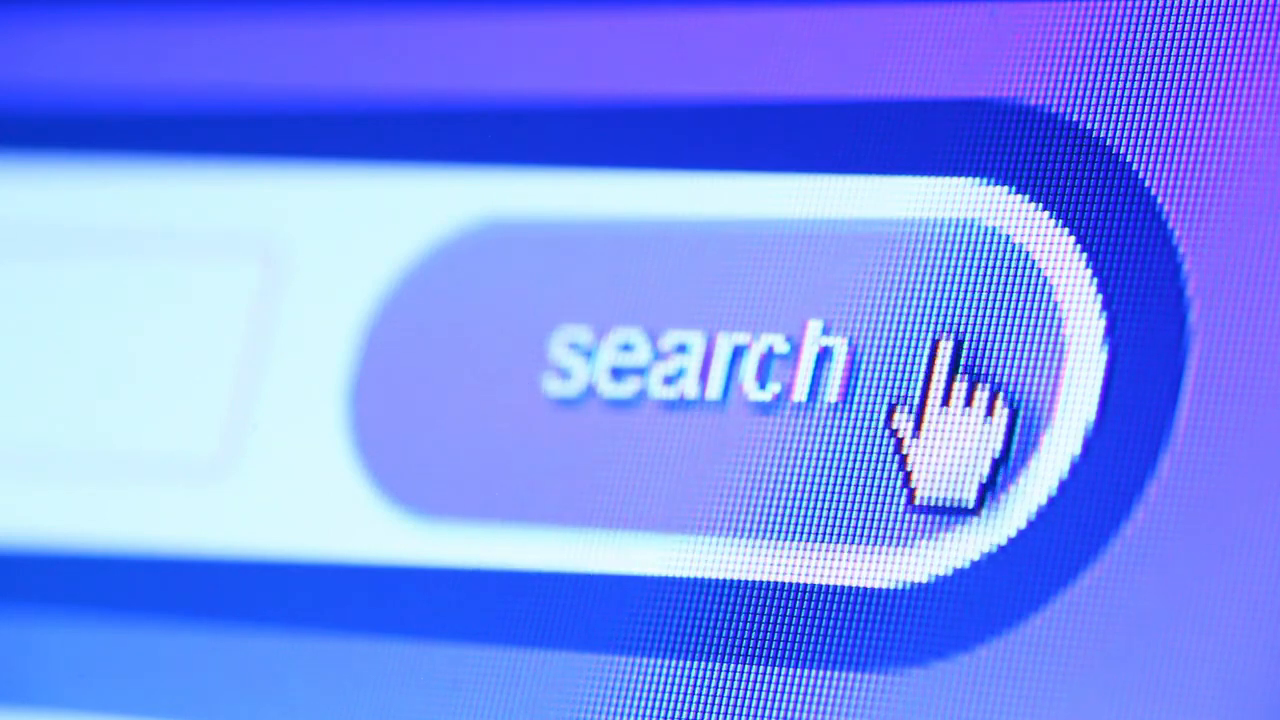